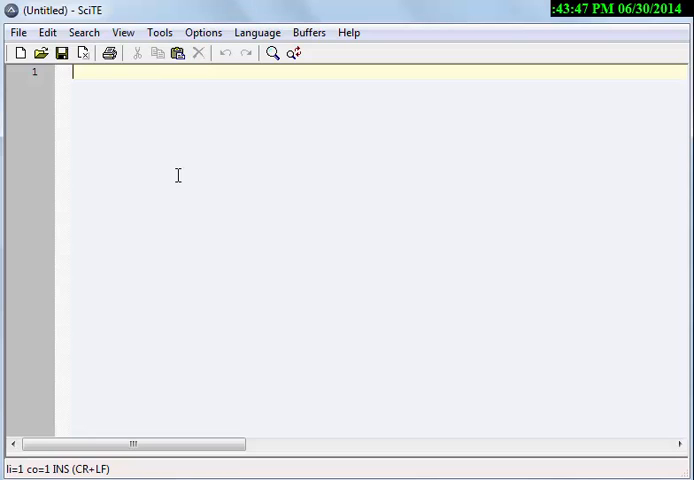
Step: Write #RequireAdmin followed by a BlockInput(1) line
{"action": "type", "text": "#"}
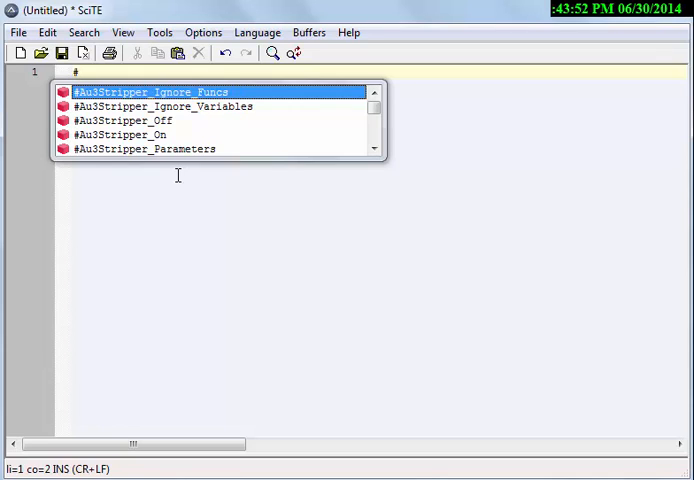
{"action": "type", "text": "RequireAdmin"}
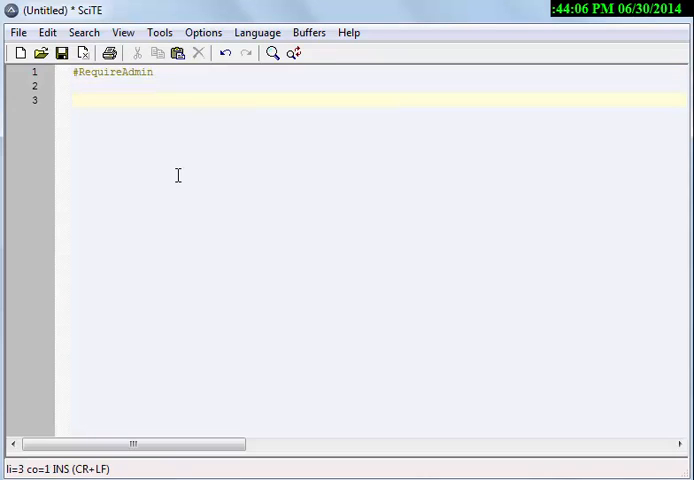
{"action": "type", "text": "BlockInput"}
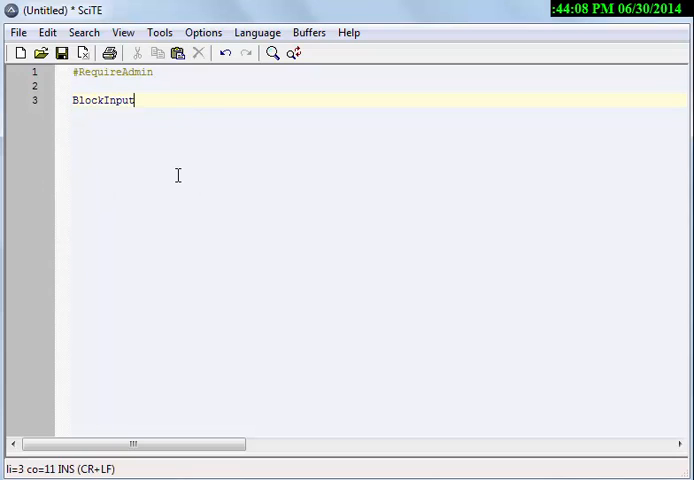
{"action": "type", "text": "()"}
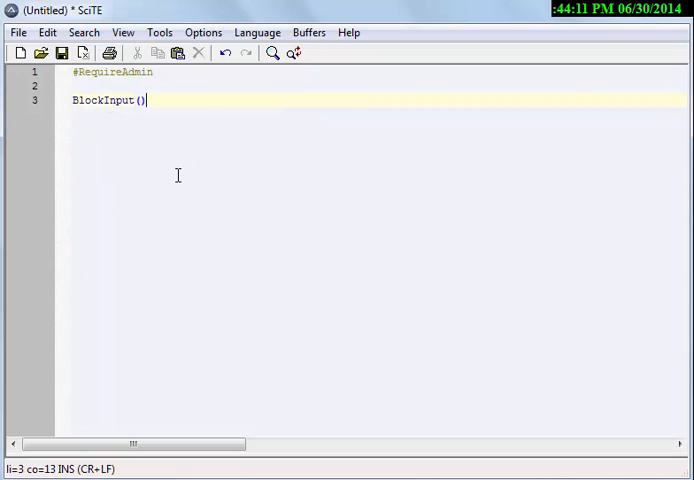
{"action": "key", "text": "Left"}
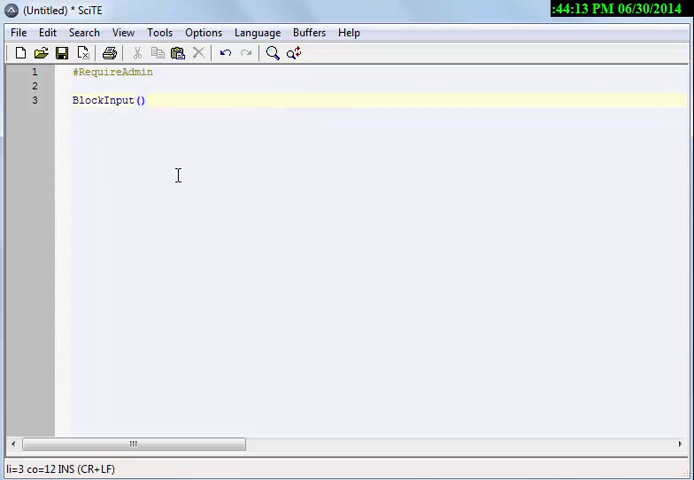
{"action": "type", "text": "1"}
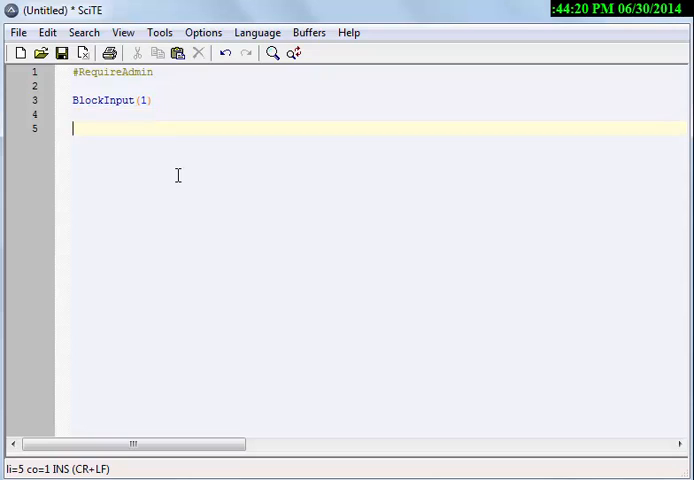
Step: Add a Run("notepad.exe") line to launch Notepad
{"action": "type", "text": "Run("}
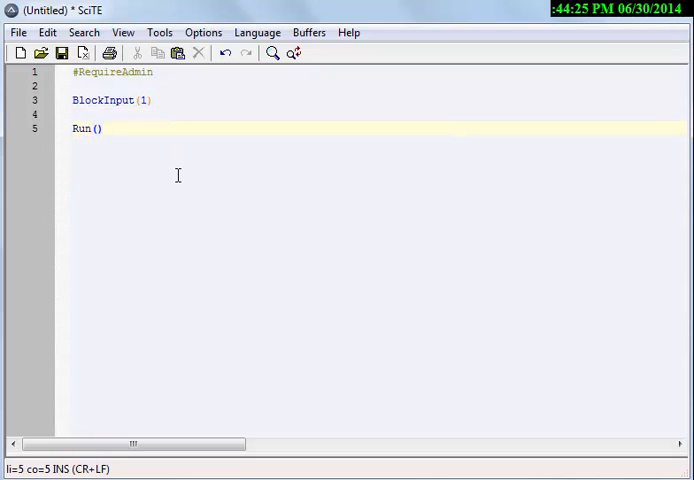
{"action": "type", "text": "\"nc\""}
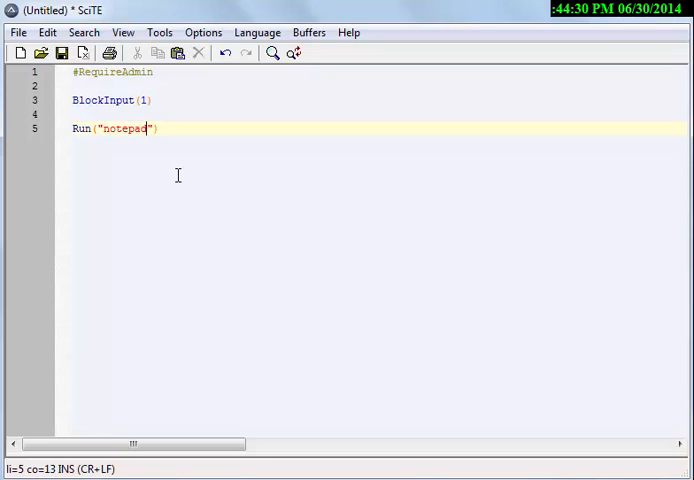
{"action": "type", "text": ".exe"}
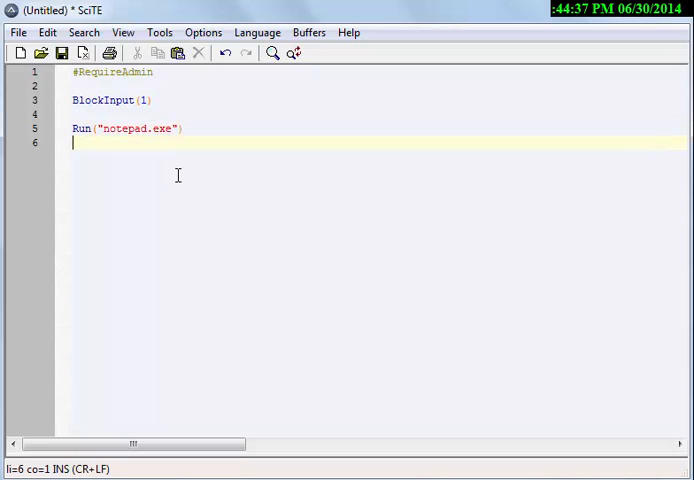
Step: Write WinWaitActive("[CLASS:notepad]") to wait for the Notepad window
{"action": "type", "text": "Win"}
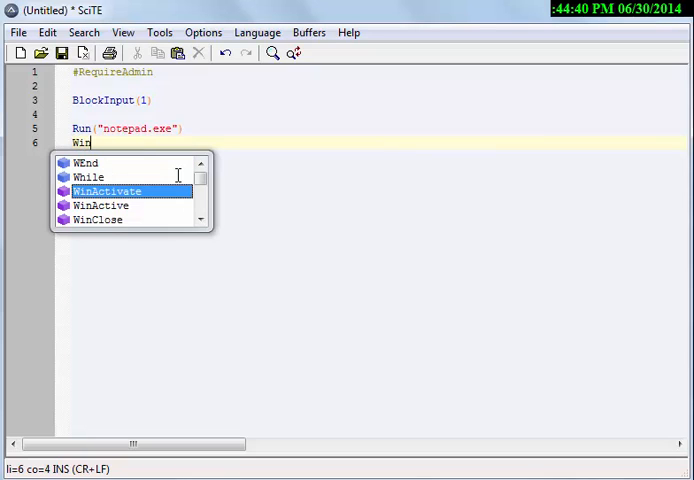
{"action": "type", "text": "wa"}
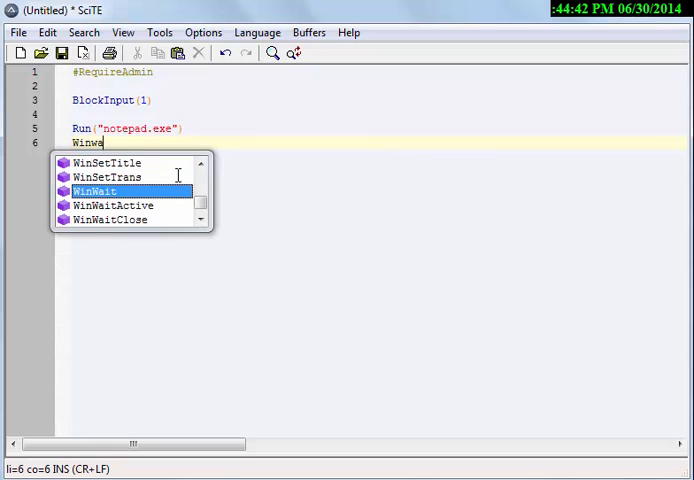
{"action": "double_click", "coordinate": [114, 204]}
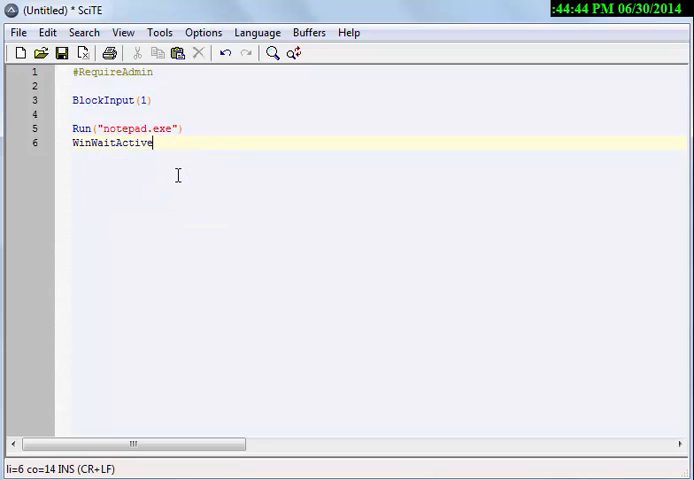
{"action": "type", "text": "()"}
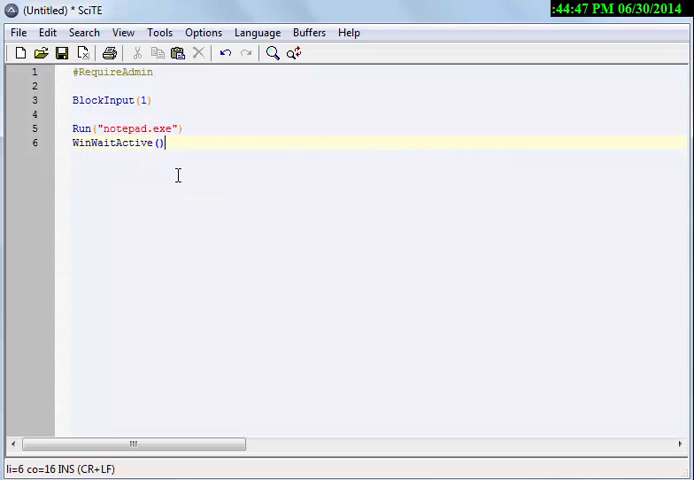
{"action": "type", "text": "\"\""}
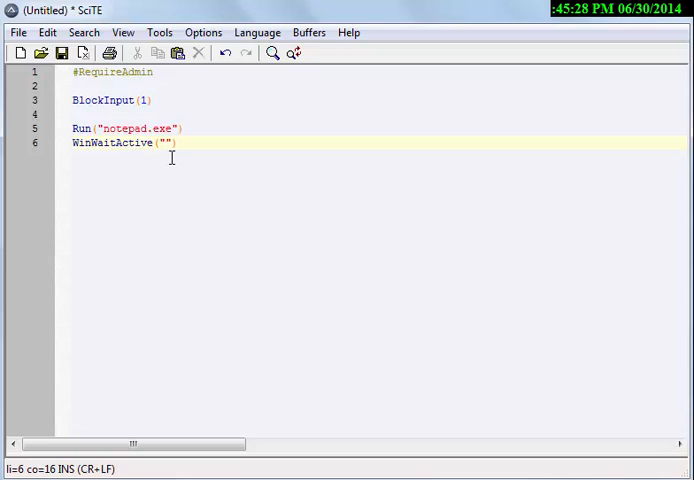
{"action": "type", "text": "[]"}
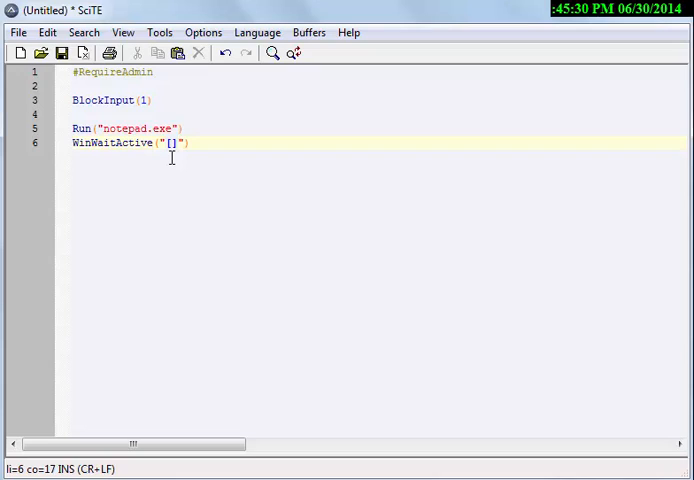
{"action": "type", "text": "CLASS"}
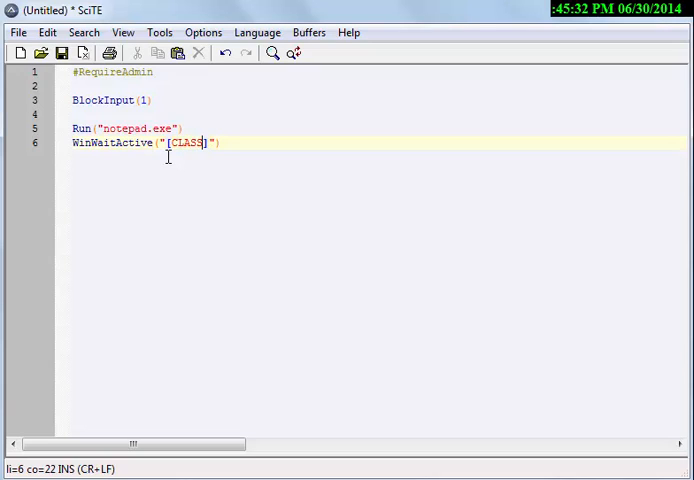
{"action": "type", "text": ":not"}
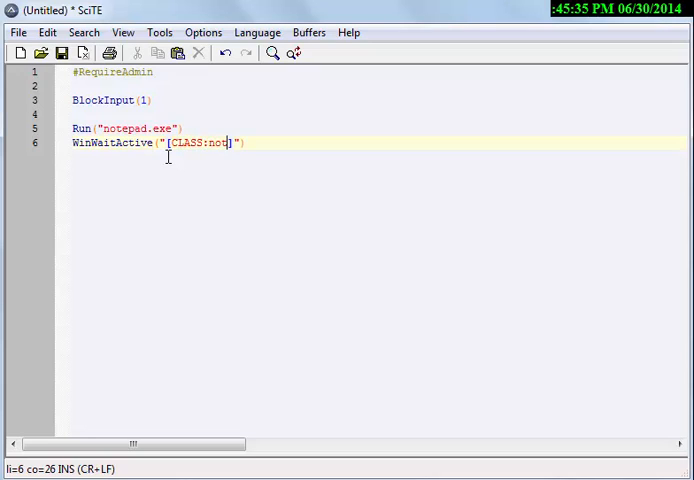
{"action": "type", "text": "pad"}
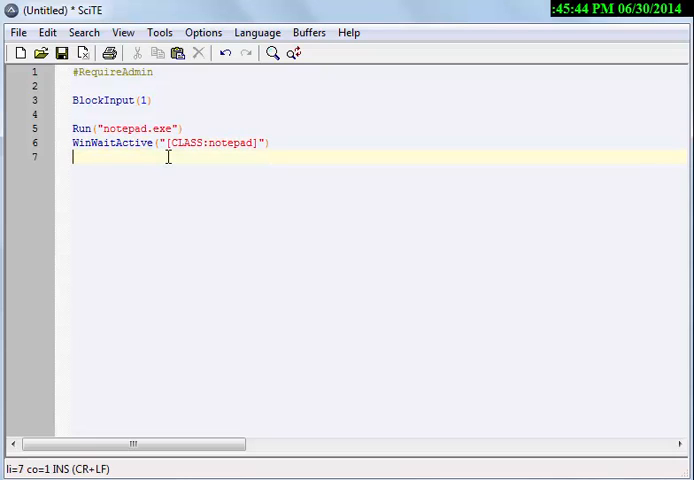
Step: Add Send({F5}) to insert Notepad's time and date
{"action": "type", "text": "Send"}
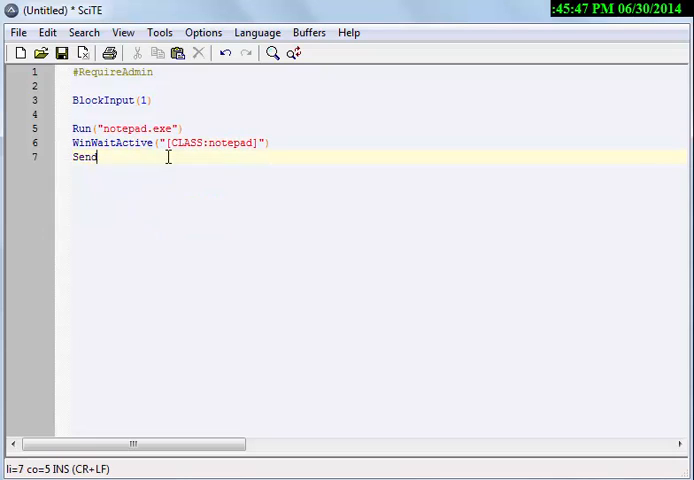
{"action": "type", "text": "()"}
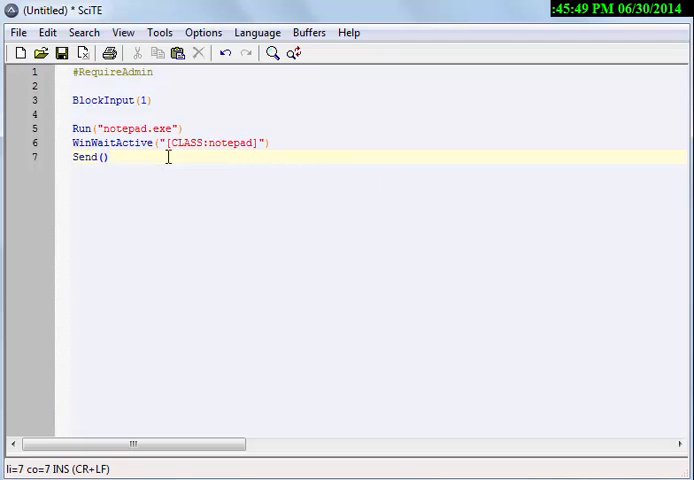
{"action": "type", "text": "{}"}
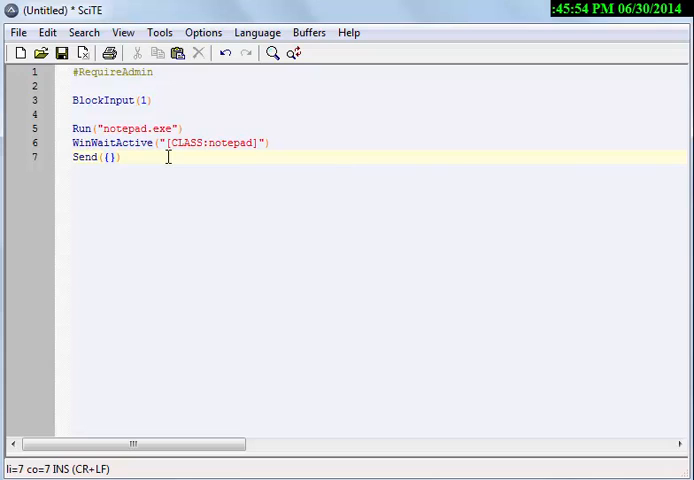
{"action": "type", "text": "F5"}
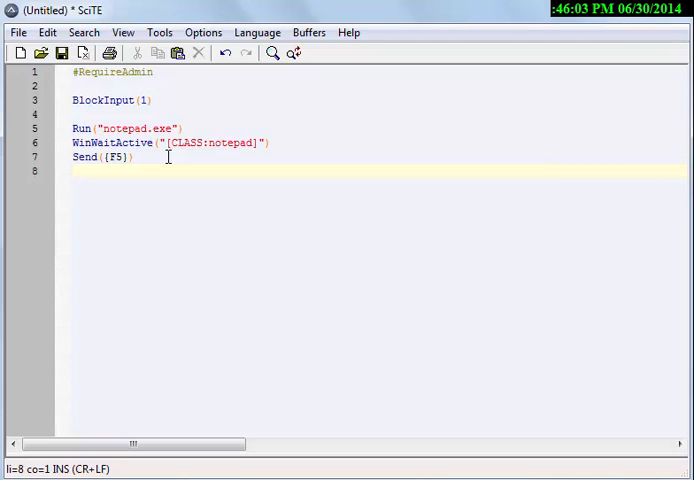
Step: Add Sleep(10000) and BlockInput(0) to unblock input after 10 seconds
{"action": "type", "text": "Slep"}
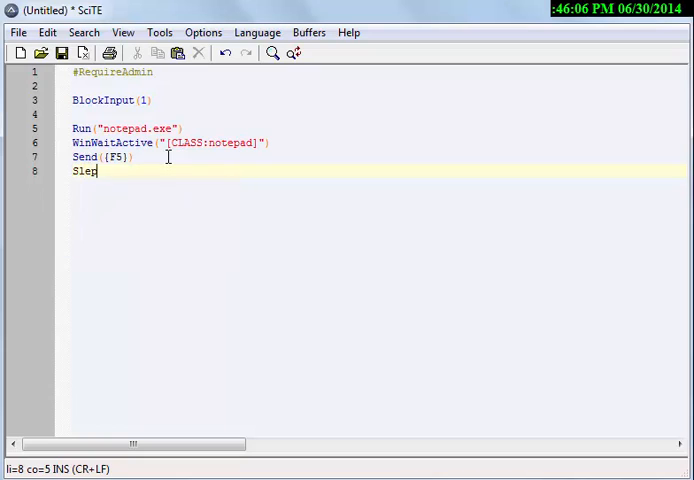
{"action": "type", "text": "ep("}
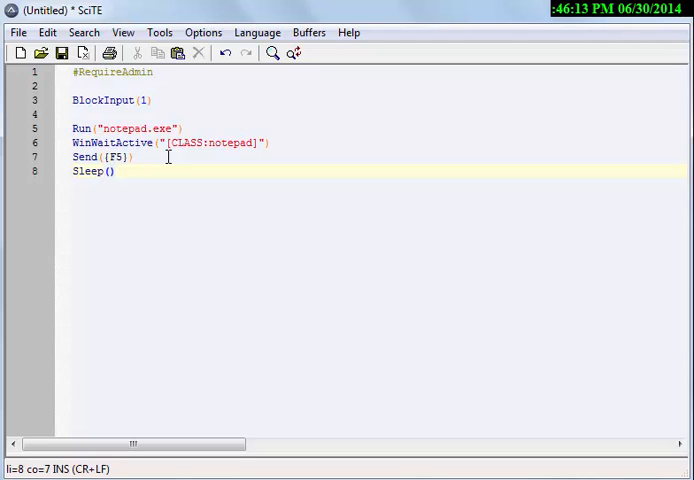
{"action": "type", "text": "10"}
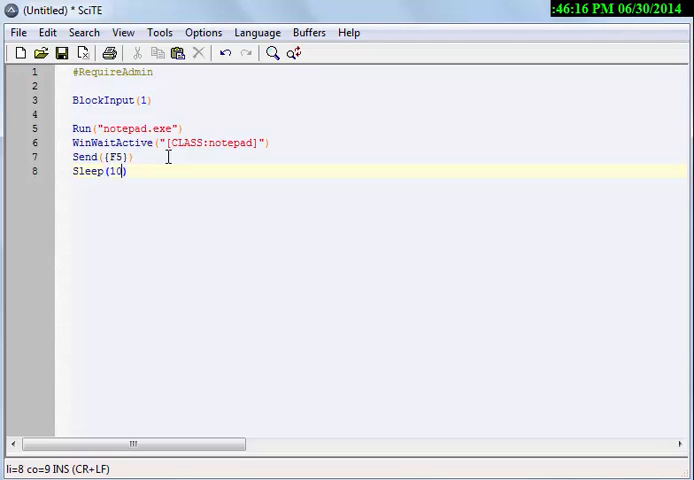
{"action": "type", "text": "000"}
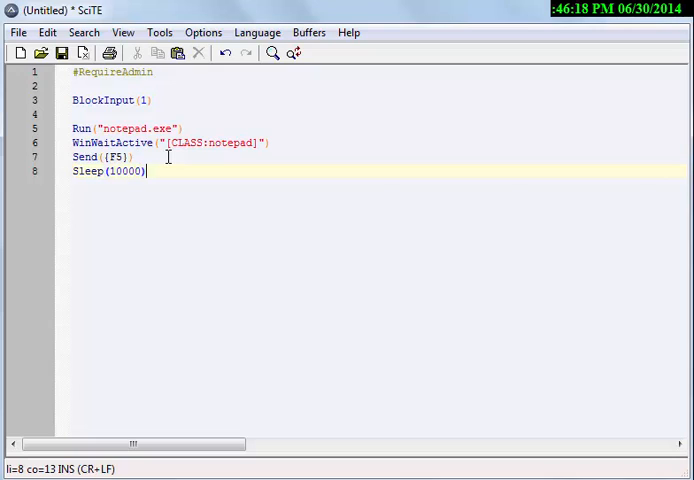
{"action": "type", "text": "BlockInput"}
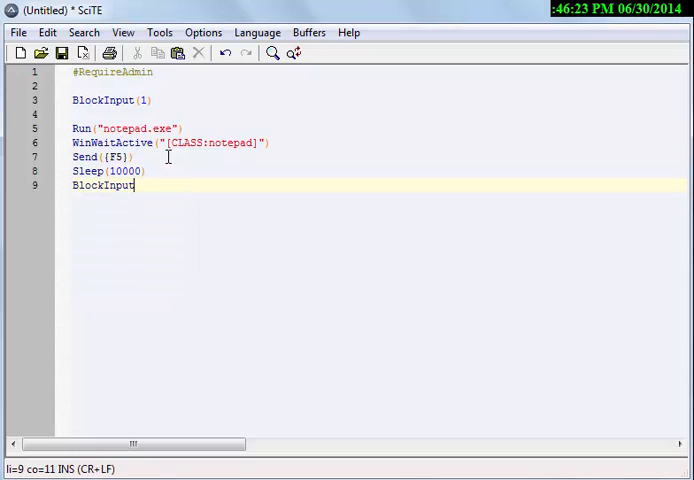
{"action": "type", "text": "()"}
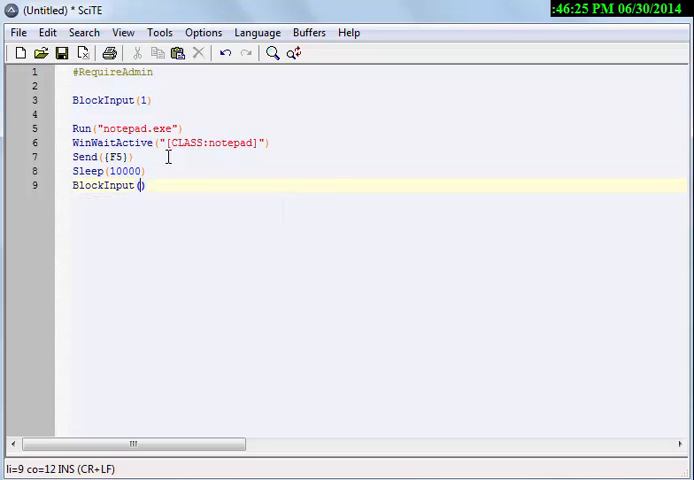
{"action": "type", "text": "0"}
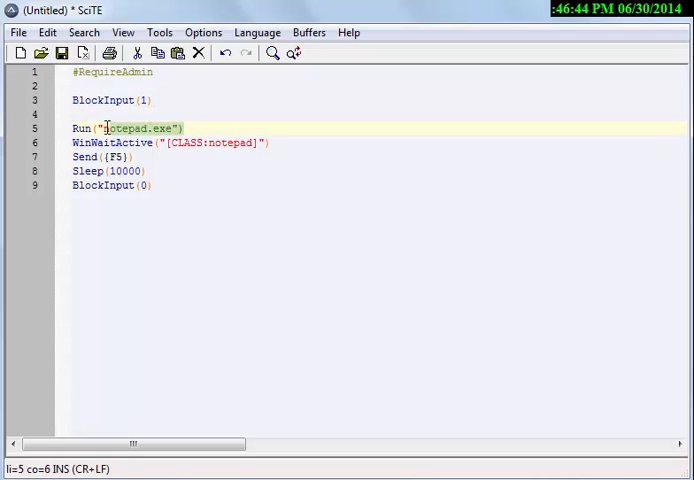
Step: Move Run, WinWaitActive and Send({F5}) above the BlockInput(1) line
{"action": "right_click", "coordinate": [110, 128]}
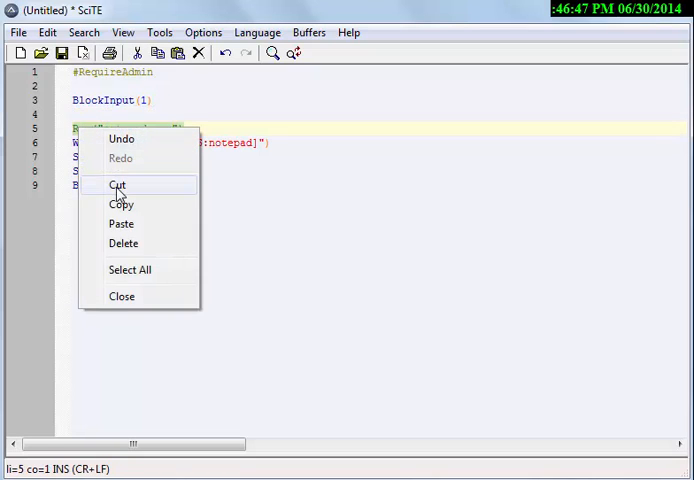
{"action": "left_click", "coordinate": [120, 184]}
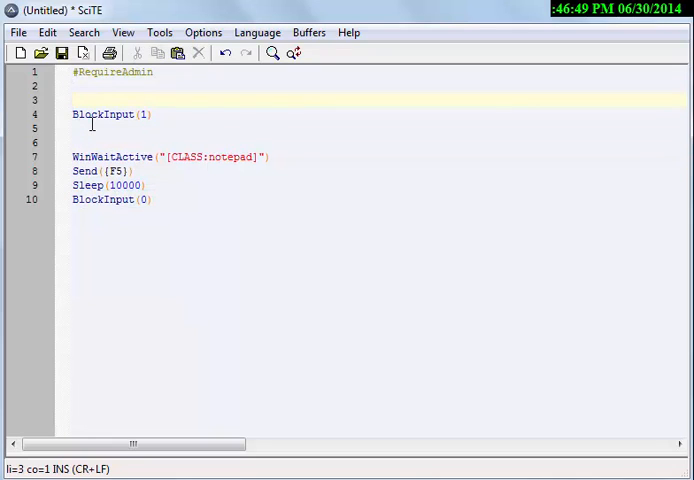
{"action": "type", "text": "Run(\"notepad.exe\")"}
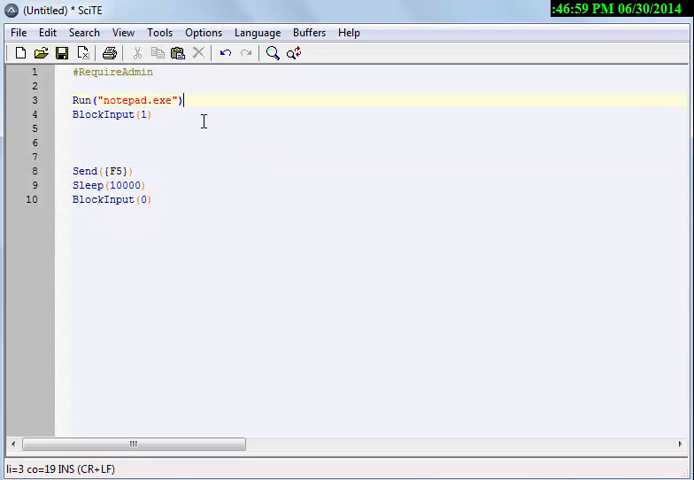
{"action": "type", "text": "WinWaitActive(\"[CLASS:notepad]\")"}
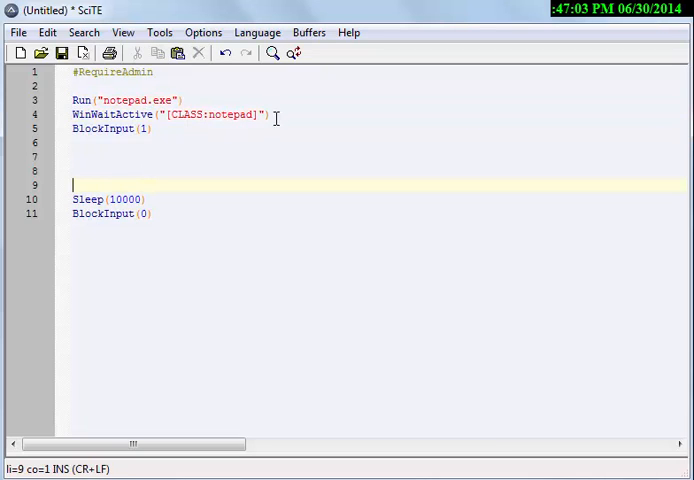
{"action": "type", "text": "Send({F5})"}
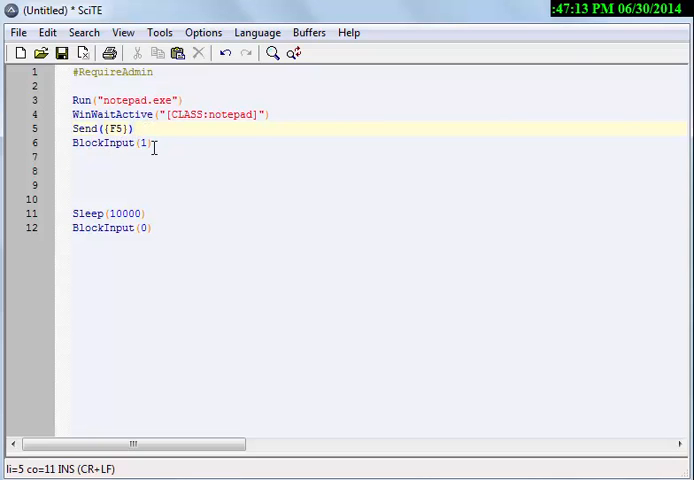
Step: Insert a Sleep(4000) before blocking input and tidy the blank lines
{"action": "type", "text": "sl"}
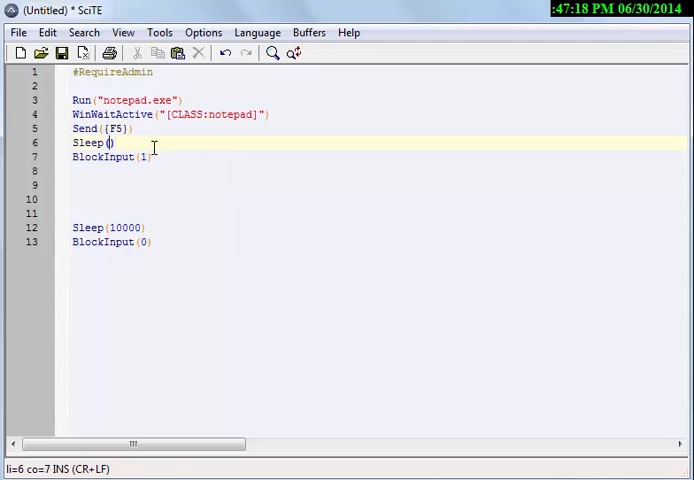
{"action": "type", "text": "4"}
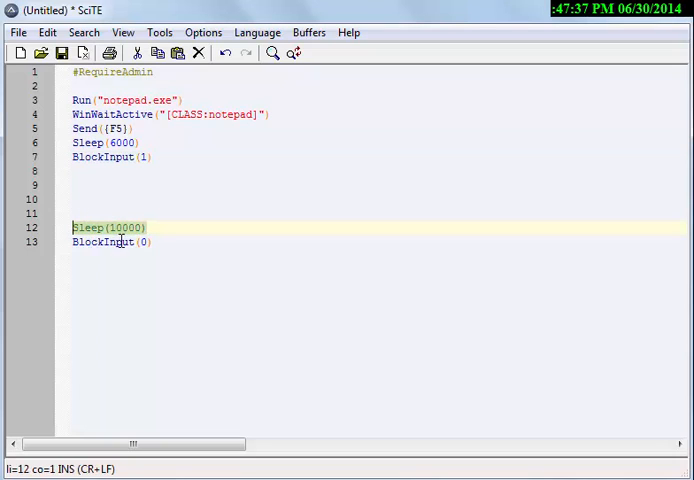
{"action": "left_click", "coordinate": [112, 240]}
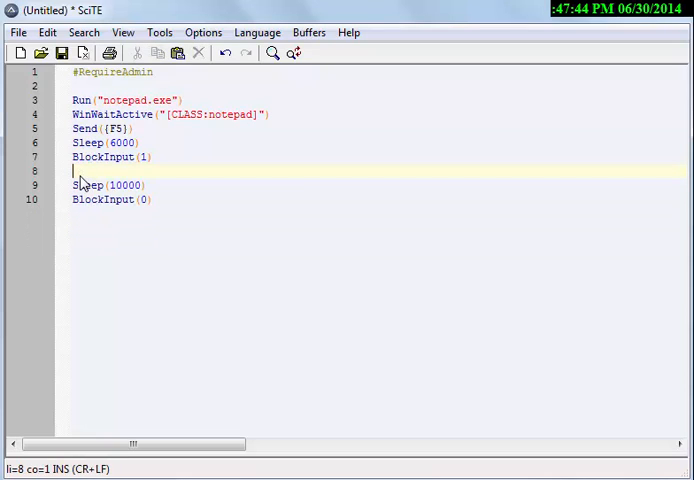
Step: Save the script as 'Enable and disable mouse and keybord.au3' on the Desktop
{"action": "left_click", "coordinate": [152, 156]}
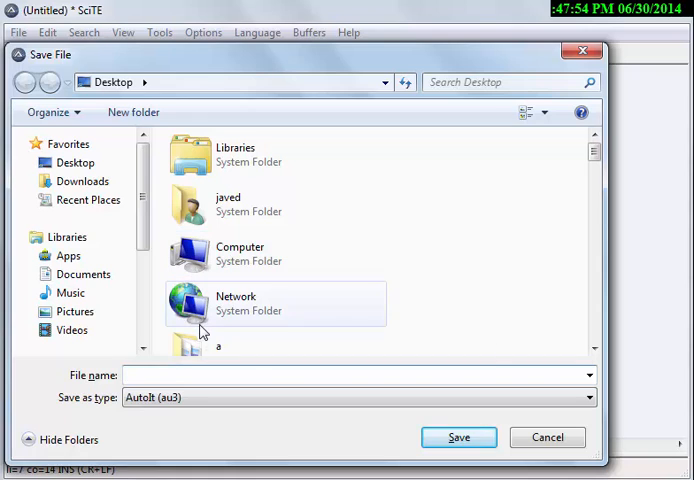
{"action": "type", "text": "Enable and disable mouse and keybord.au3"}
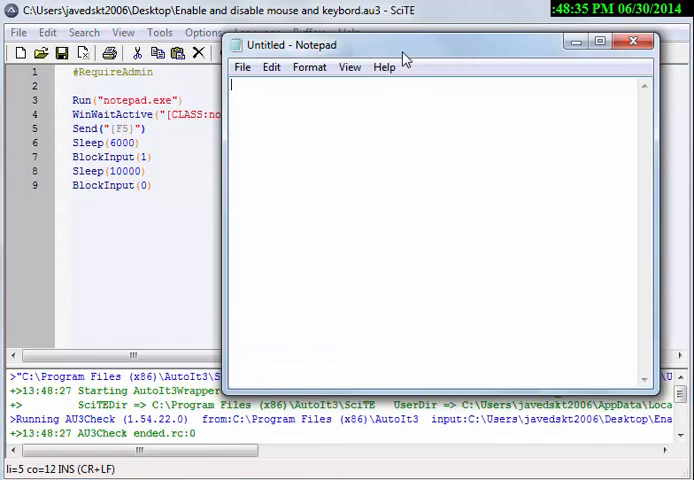
{"action": "mouse_move", "coordinate": [390, 82]}
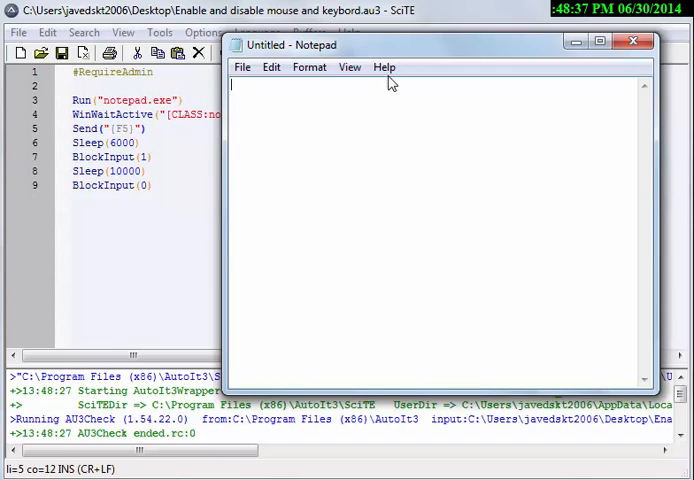
Step: Type random keys in Notepad to test whether keyboard input is blocked
{"action": "type", "text": "fsd"}
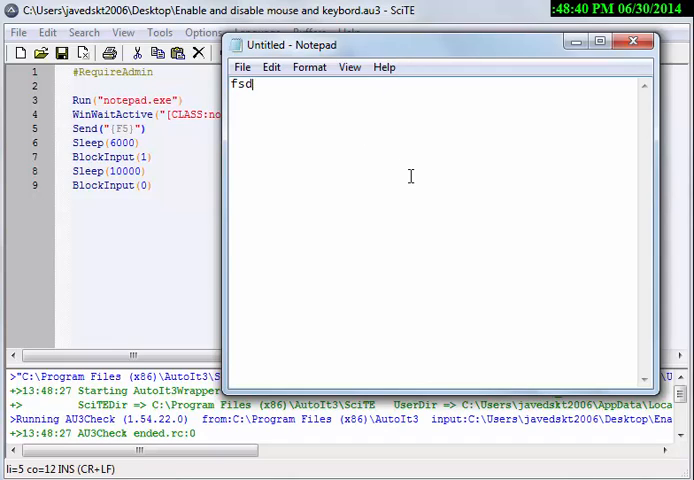
{"action": "type", "text": "fsddfssdg"}
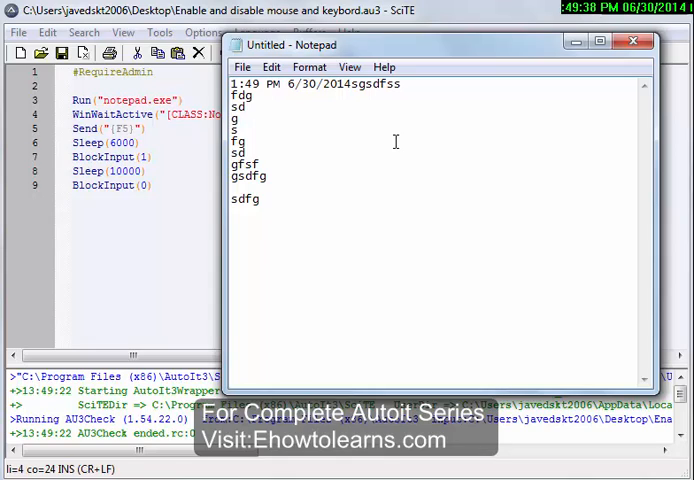
{"action": "mouse_move", "coordinate": [404, 164]}
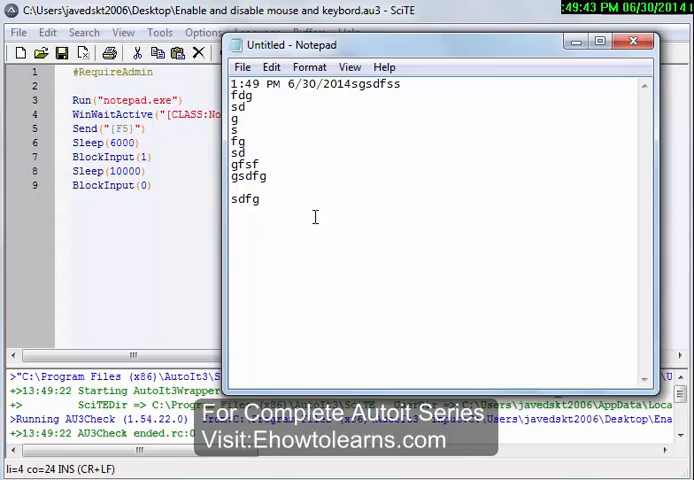
{"action": "mouse_move", "coordinate": [314, 212]}
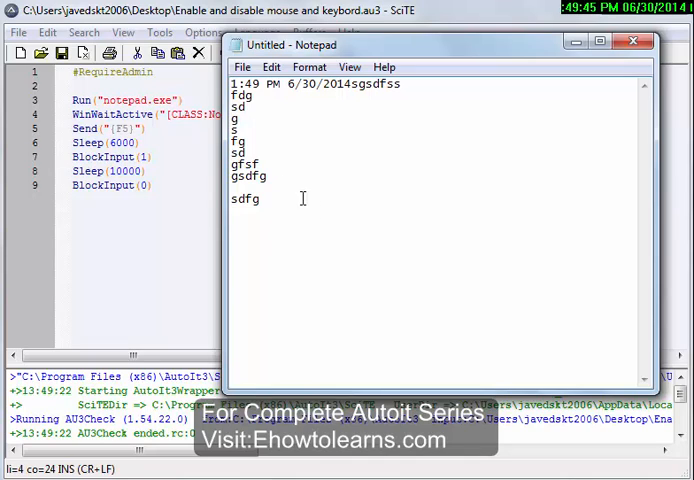
{"action": "mouse_move", "coordinate": [516, 96]}
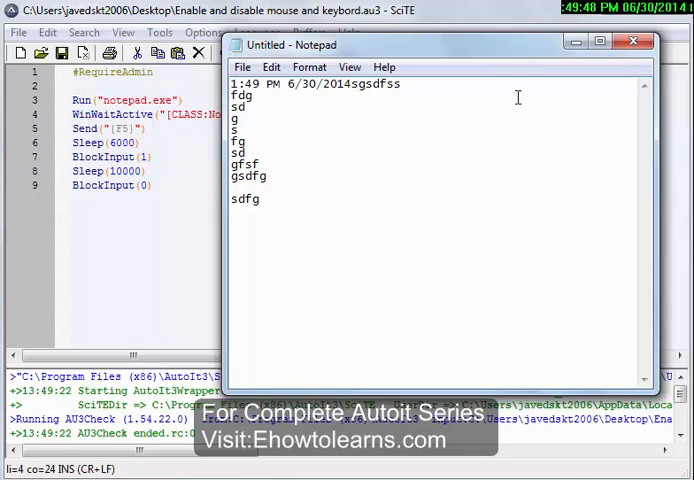